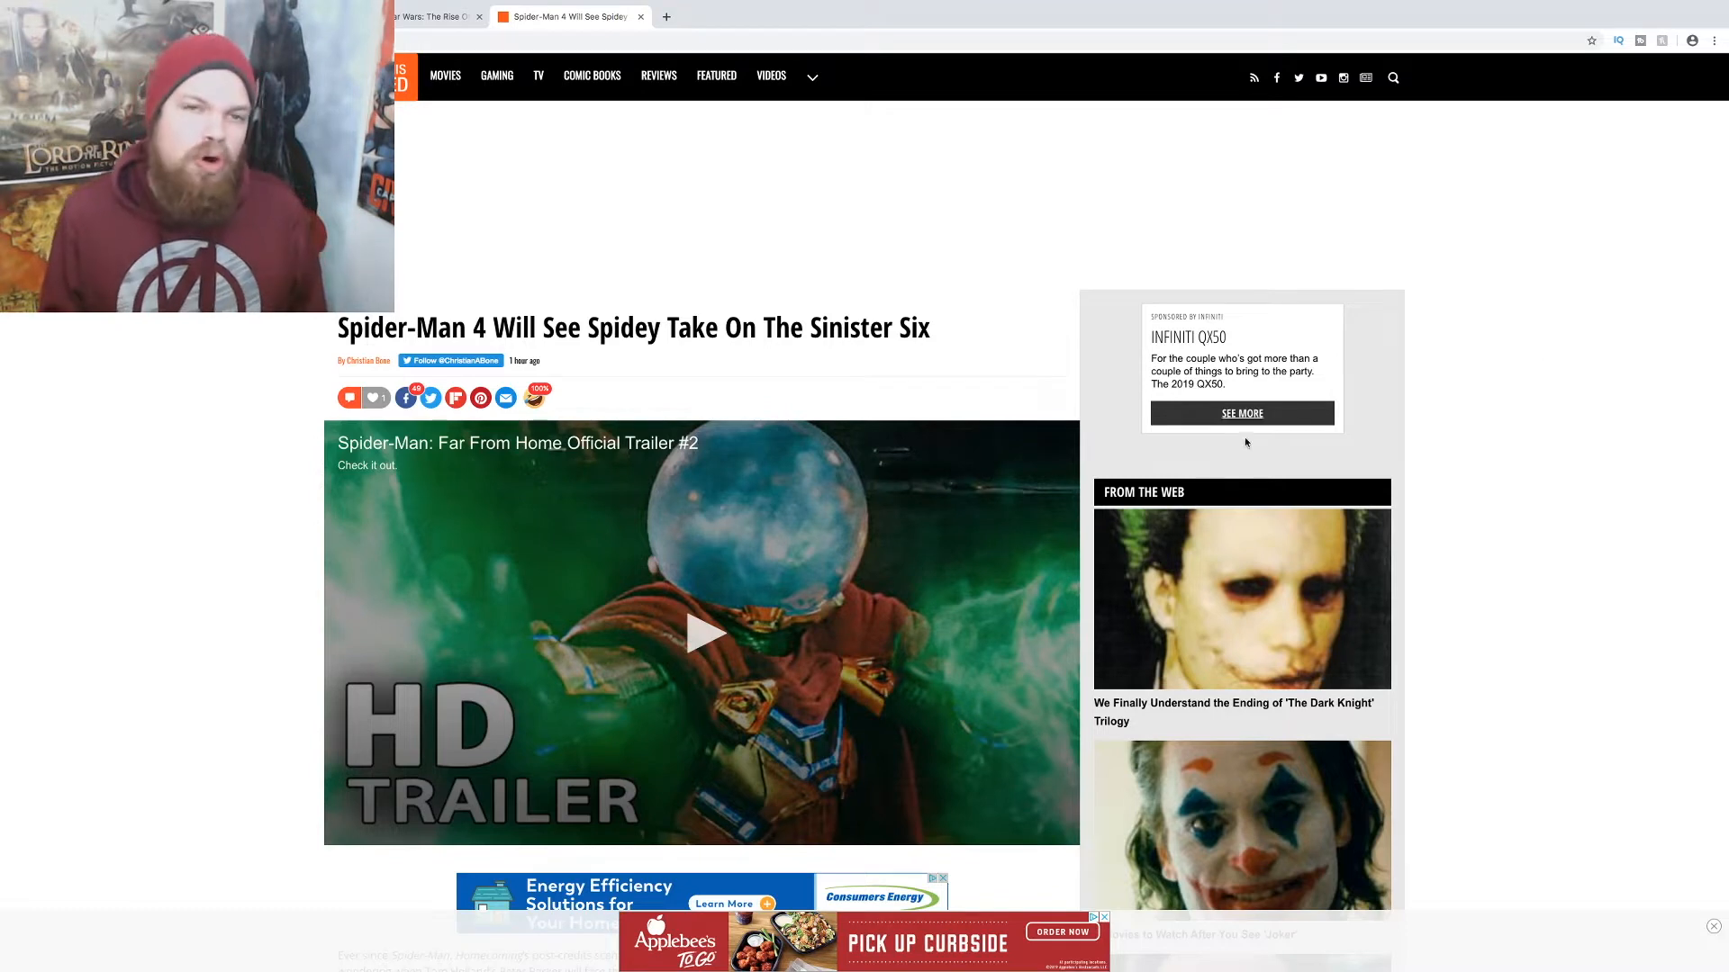
scroll("down", 3)
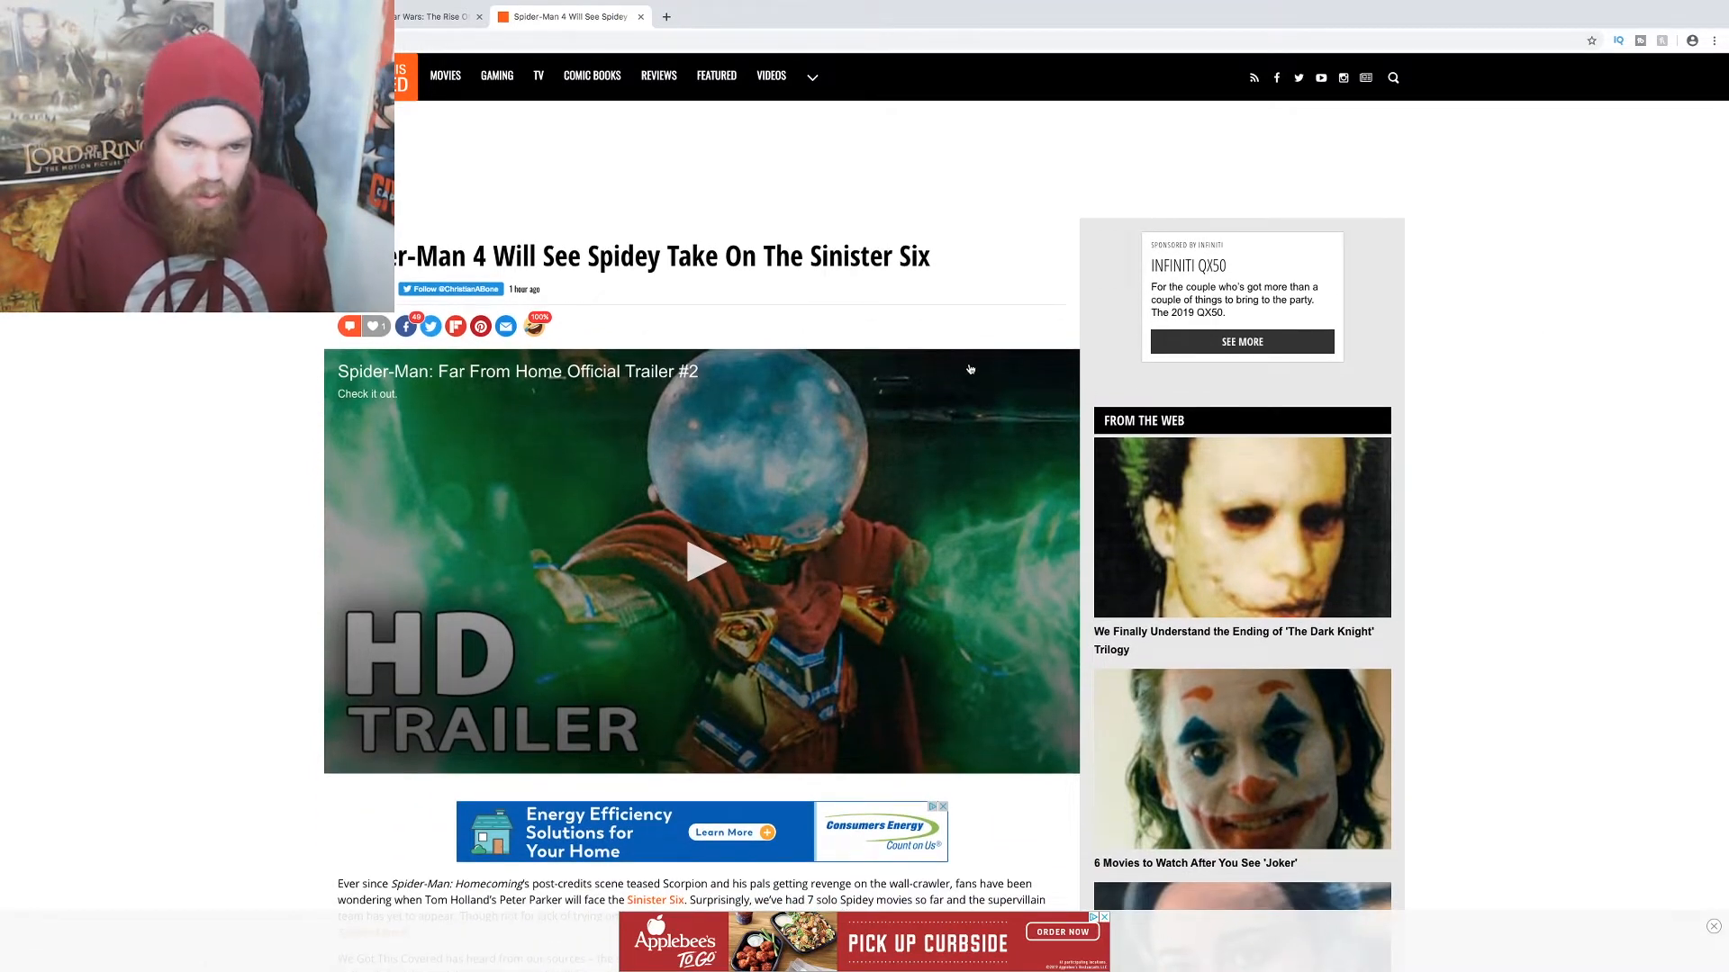
scroll("down", 3)
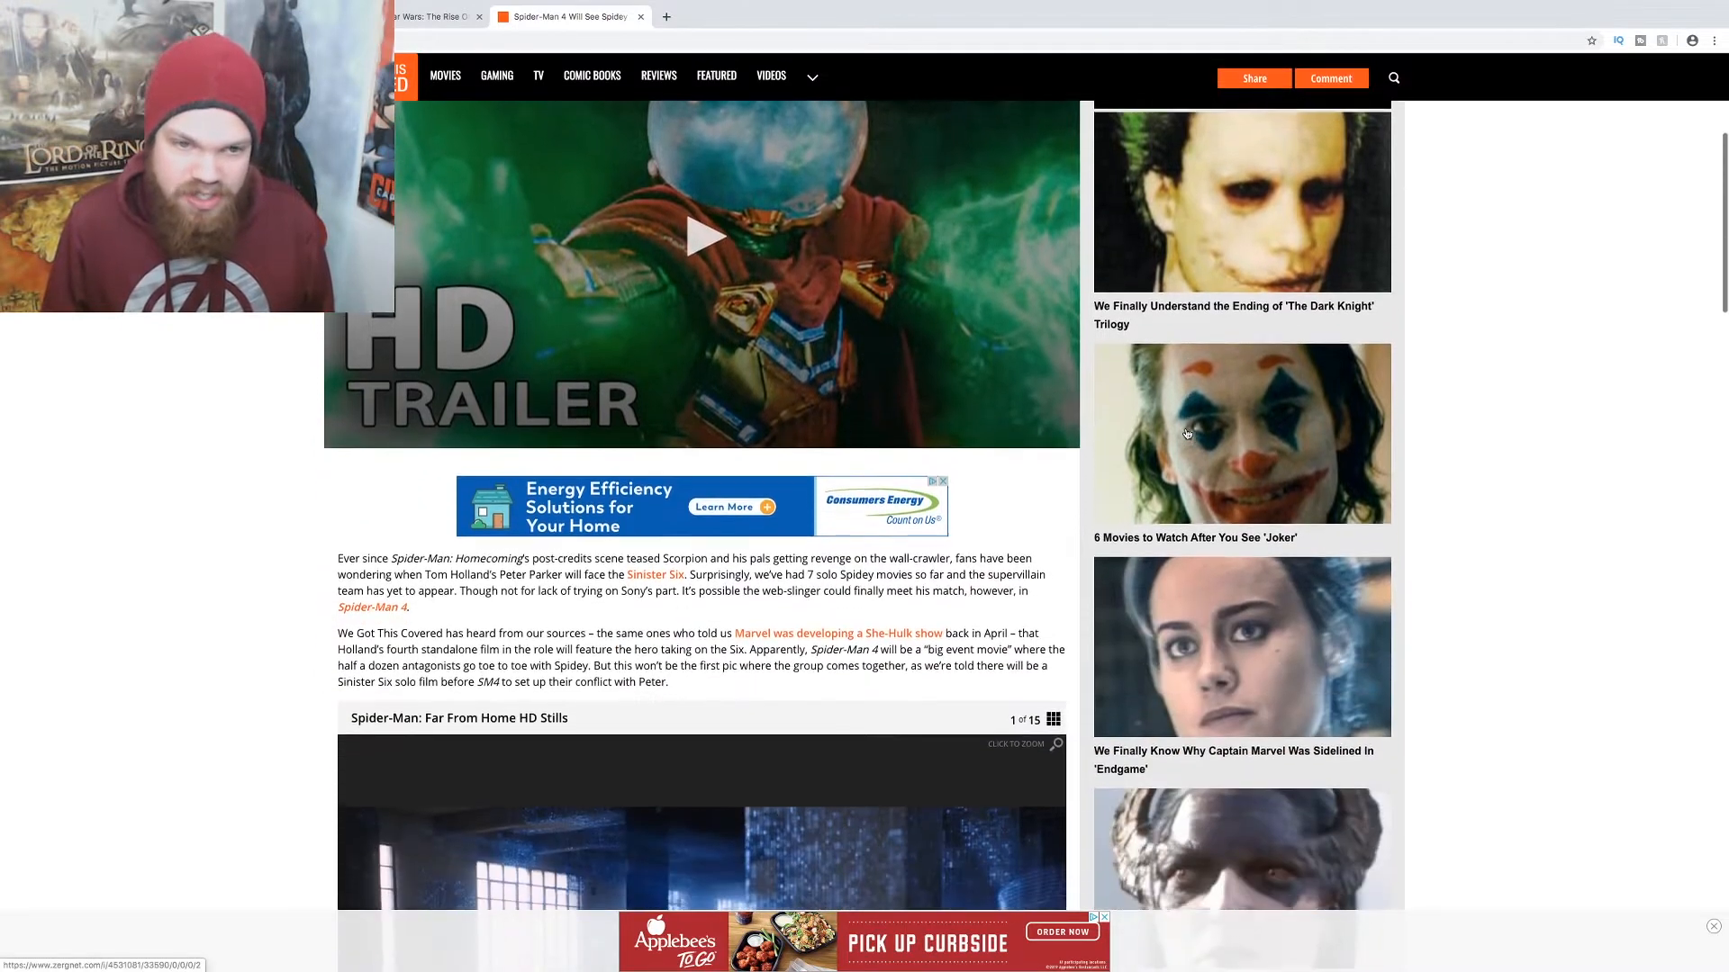
scroll("down", 3)
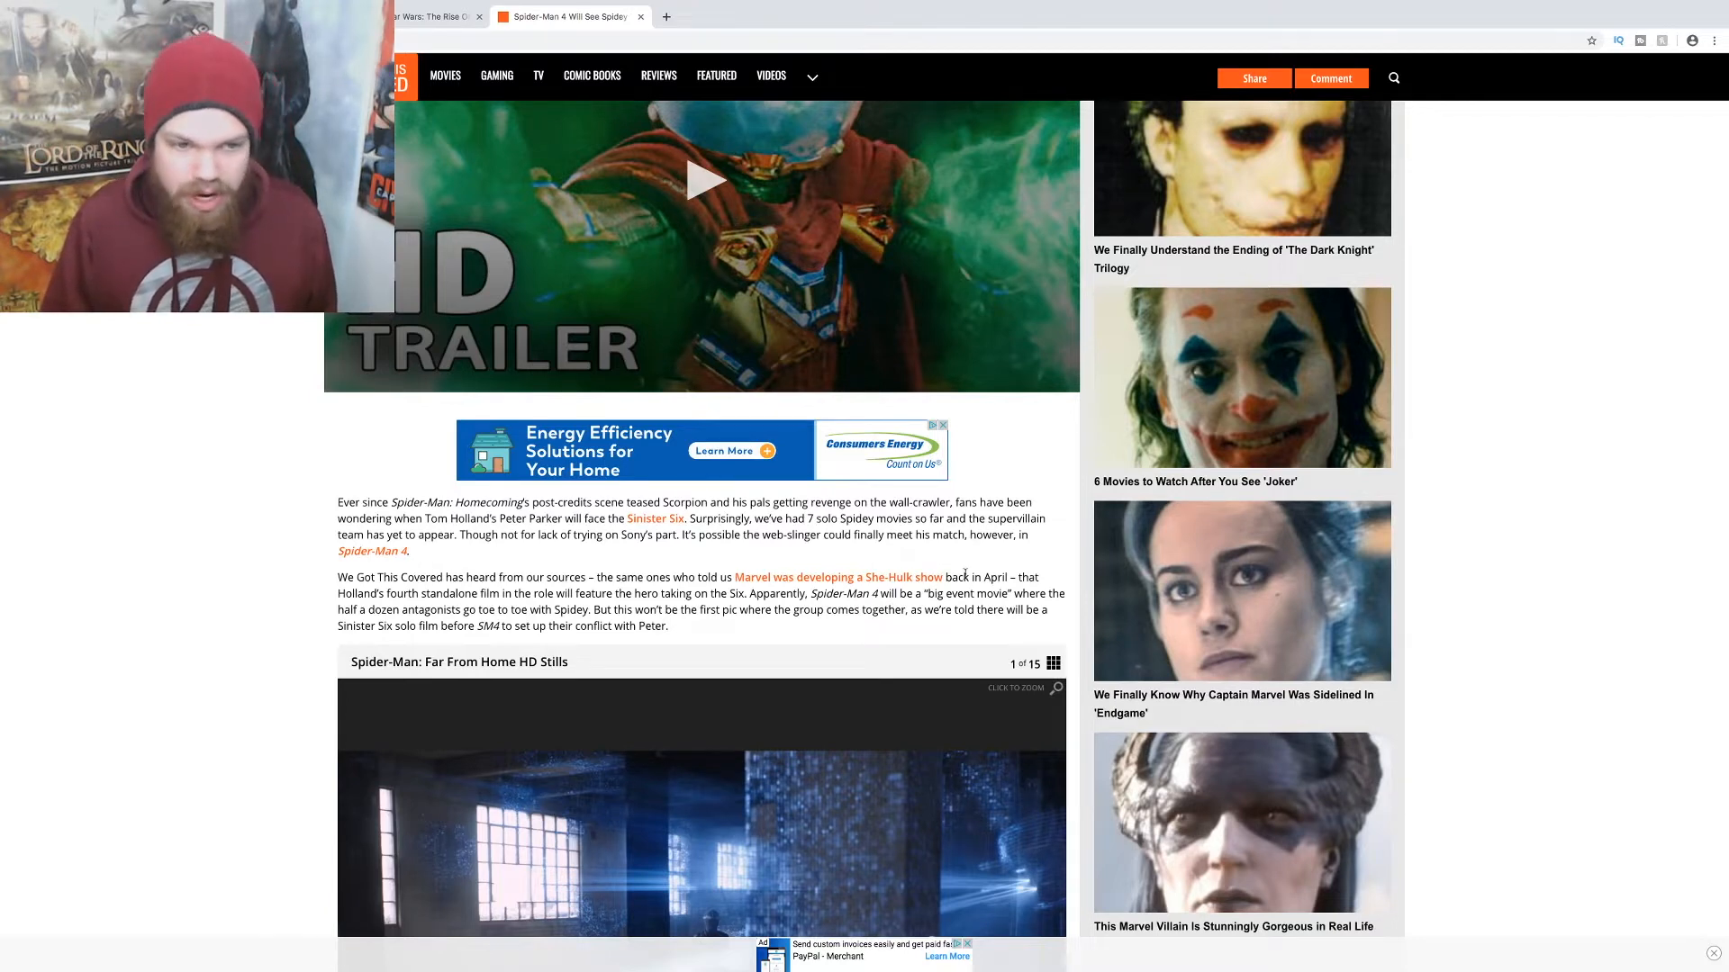
scroll("down", 3)
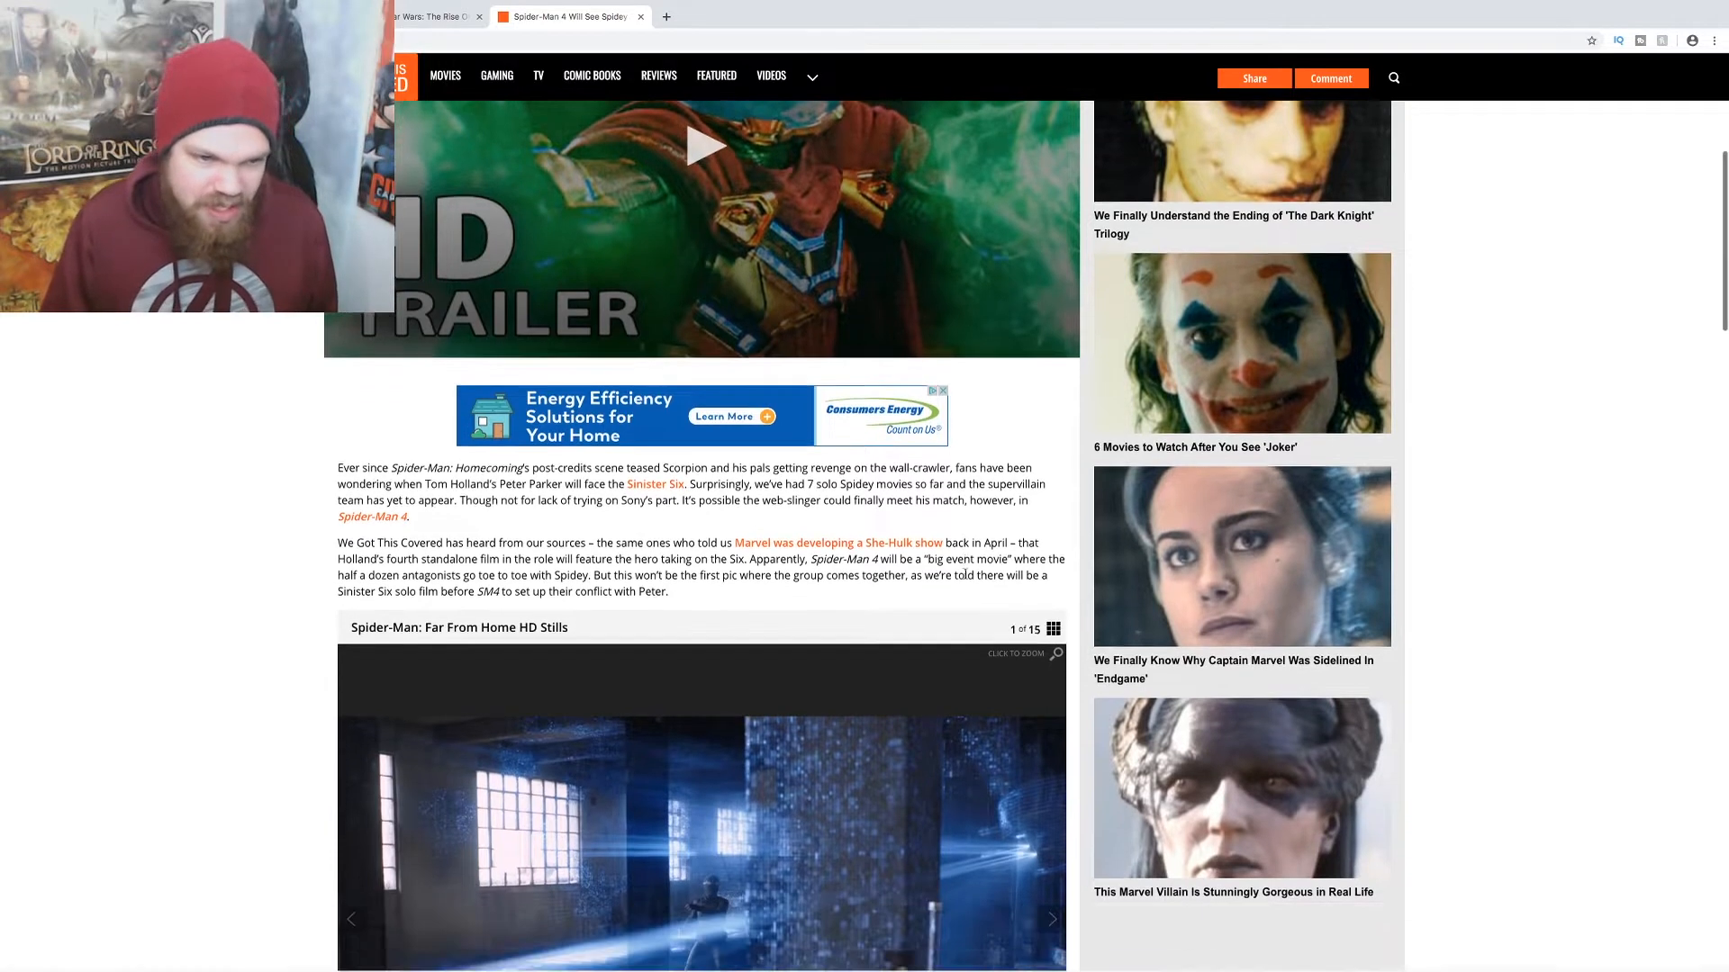
scroll("down", 3)
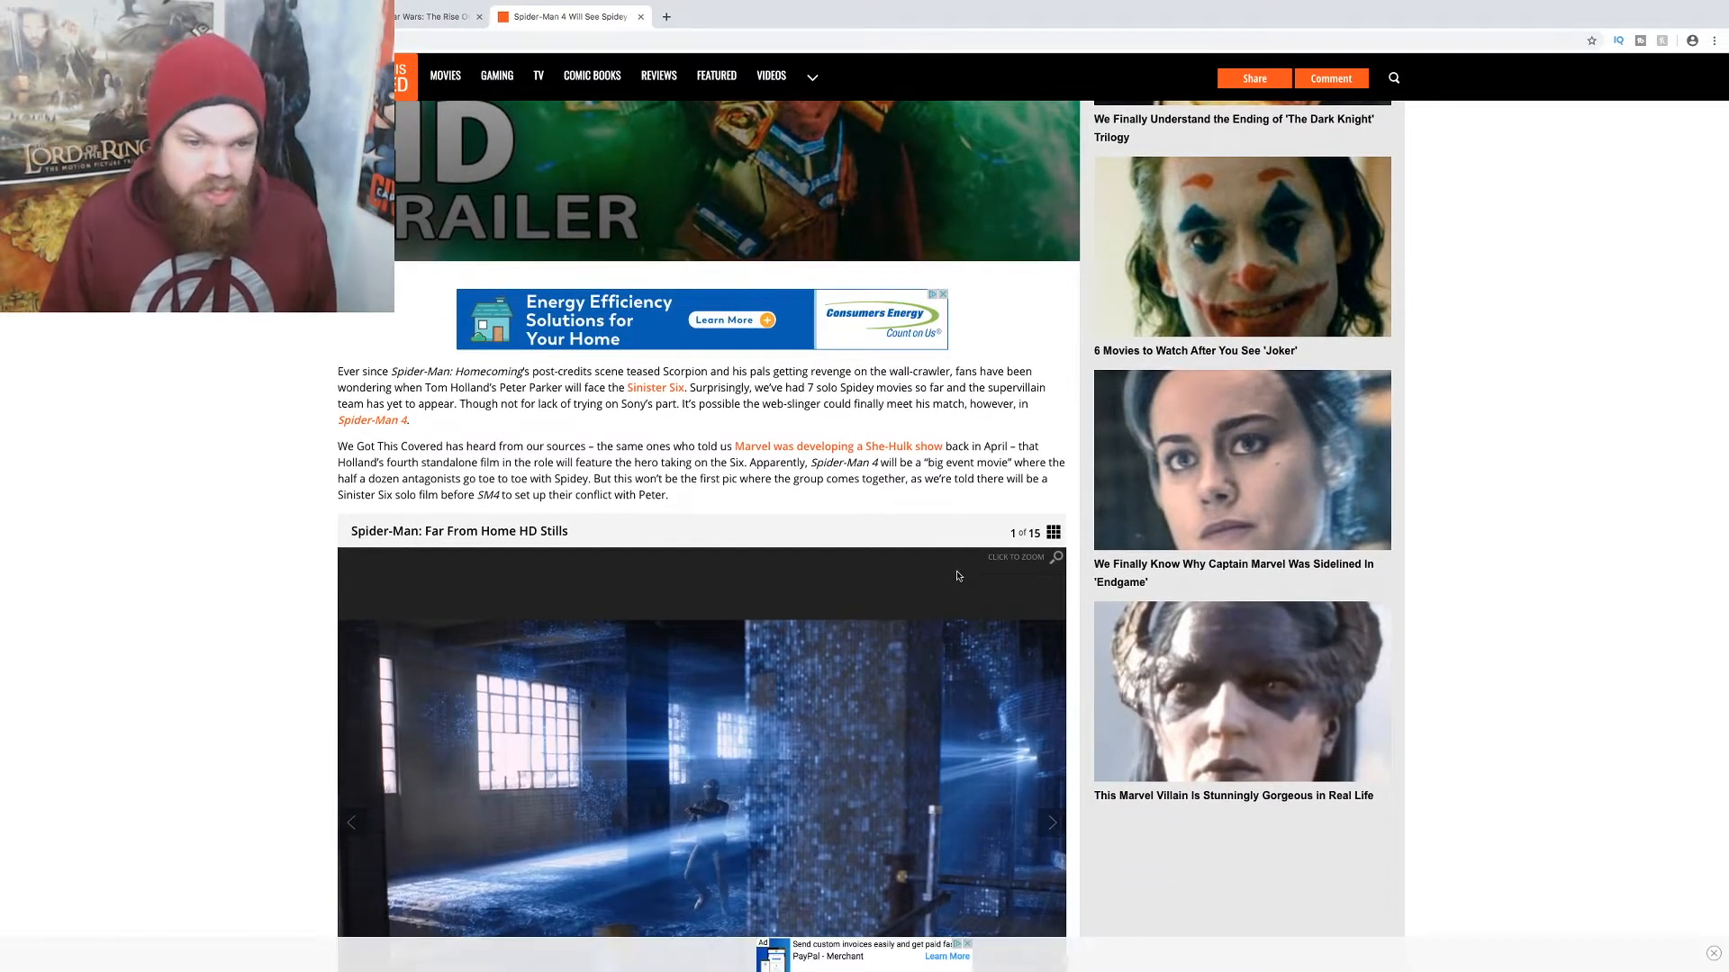
scroll("down", 3)
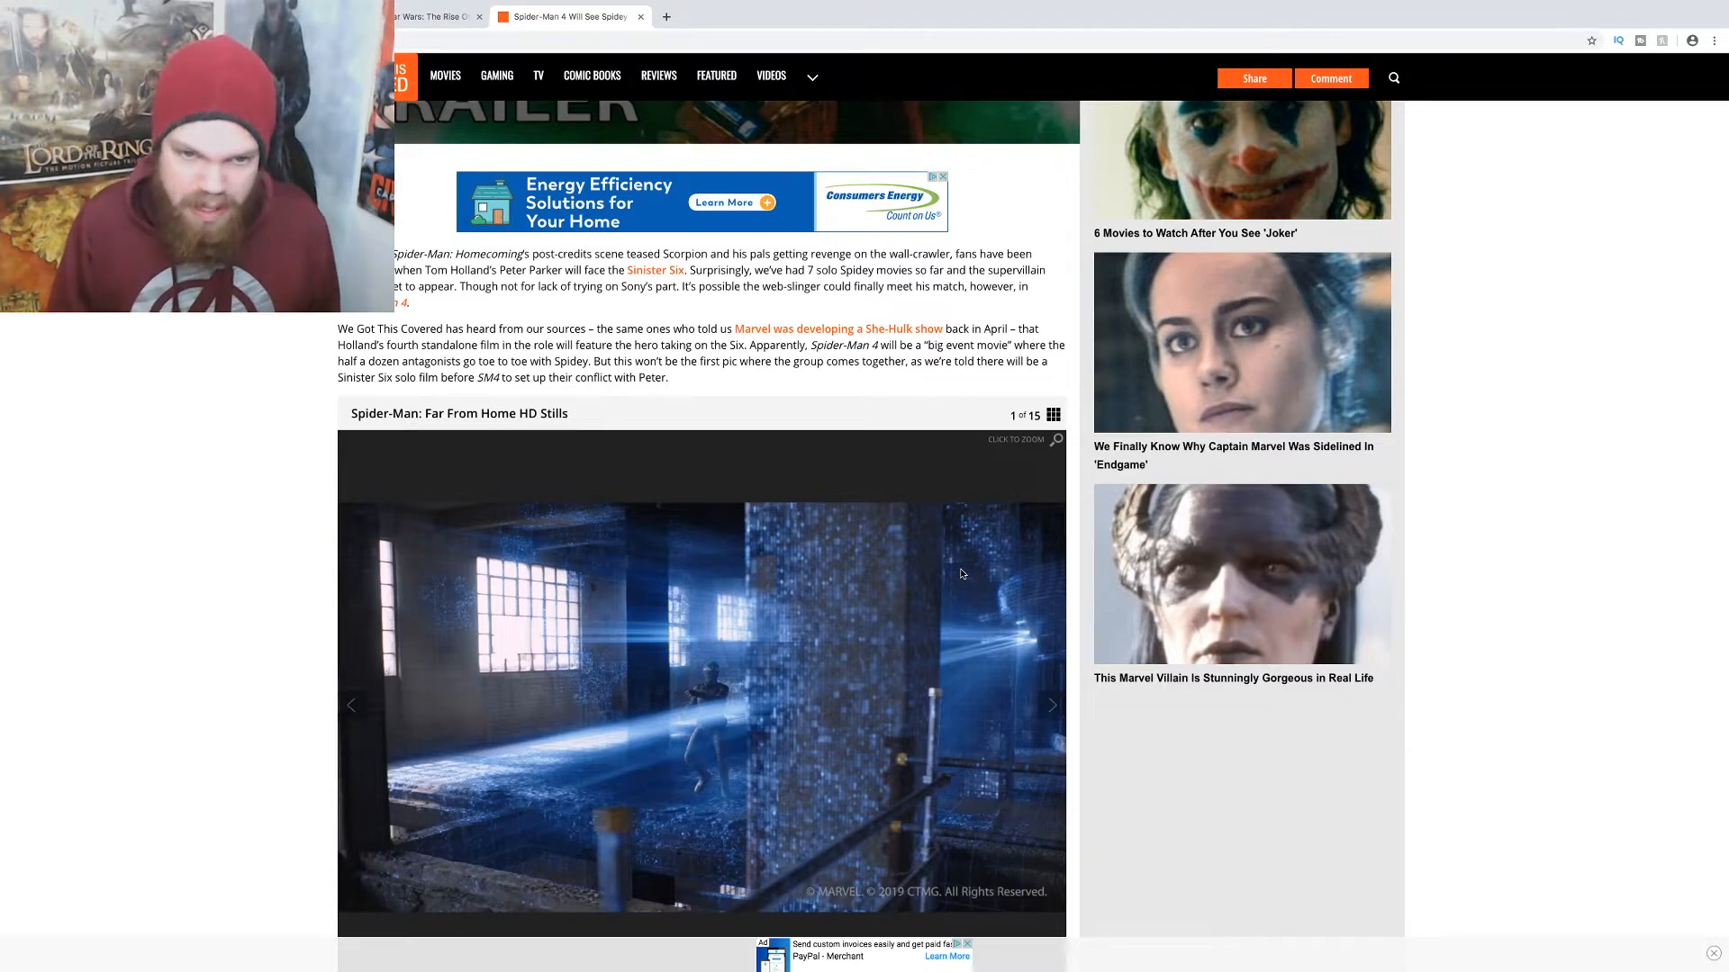
mouse_move(1217, 519)
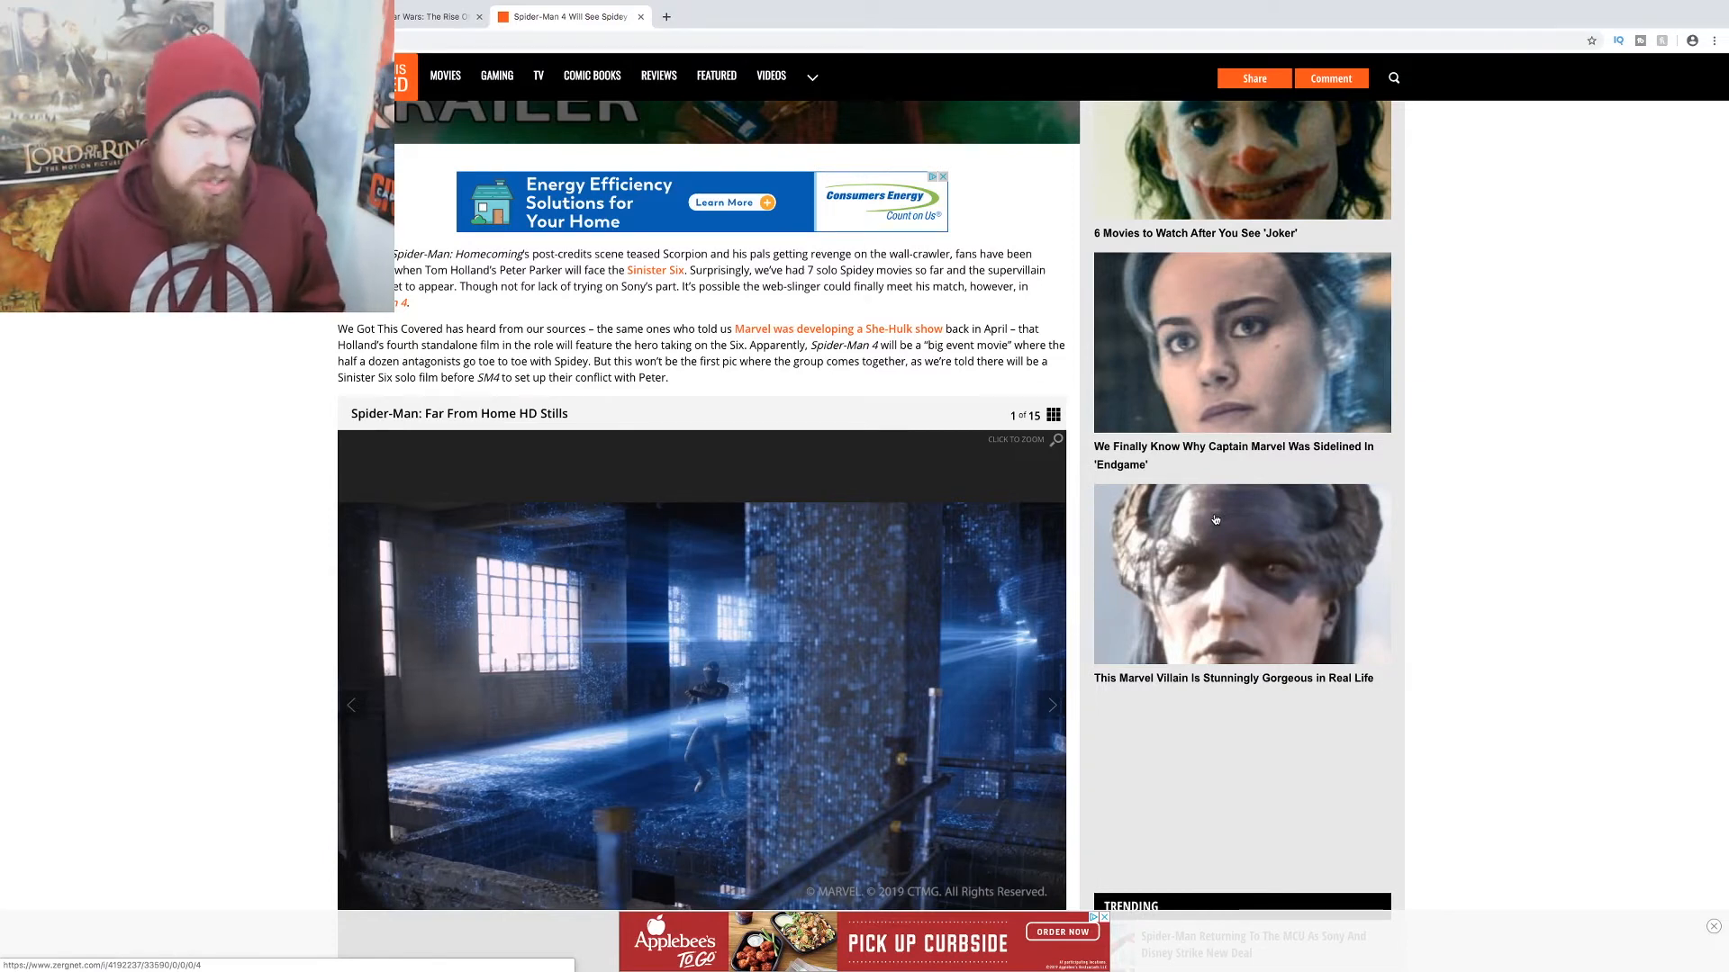
scroll("down", 3)
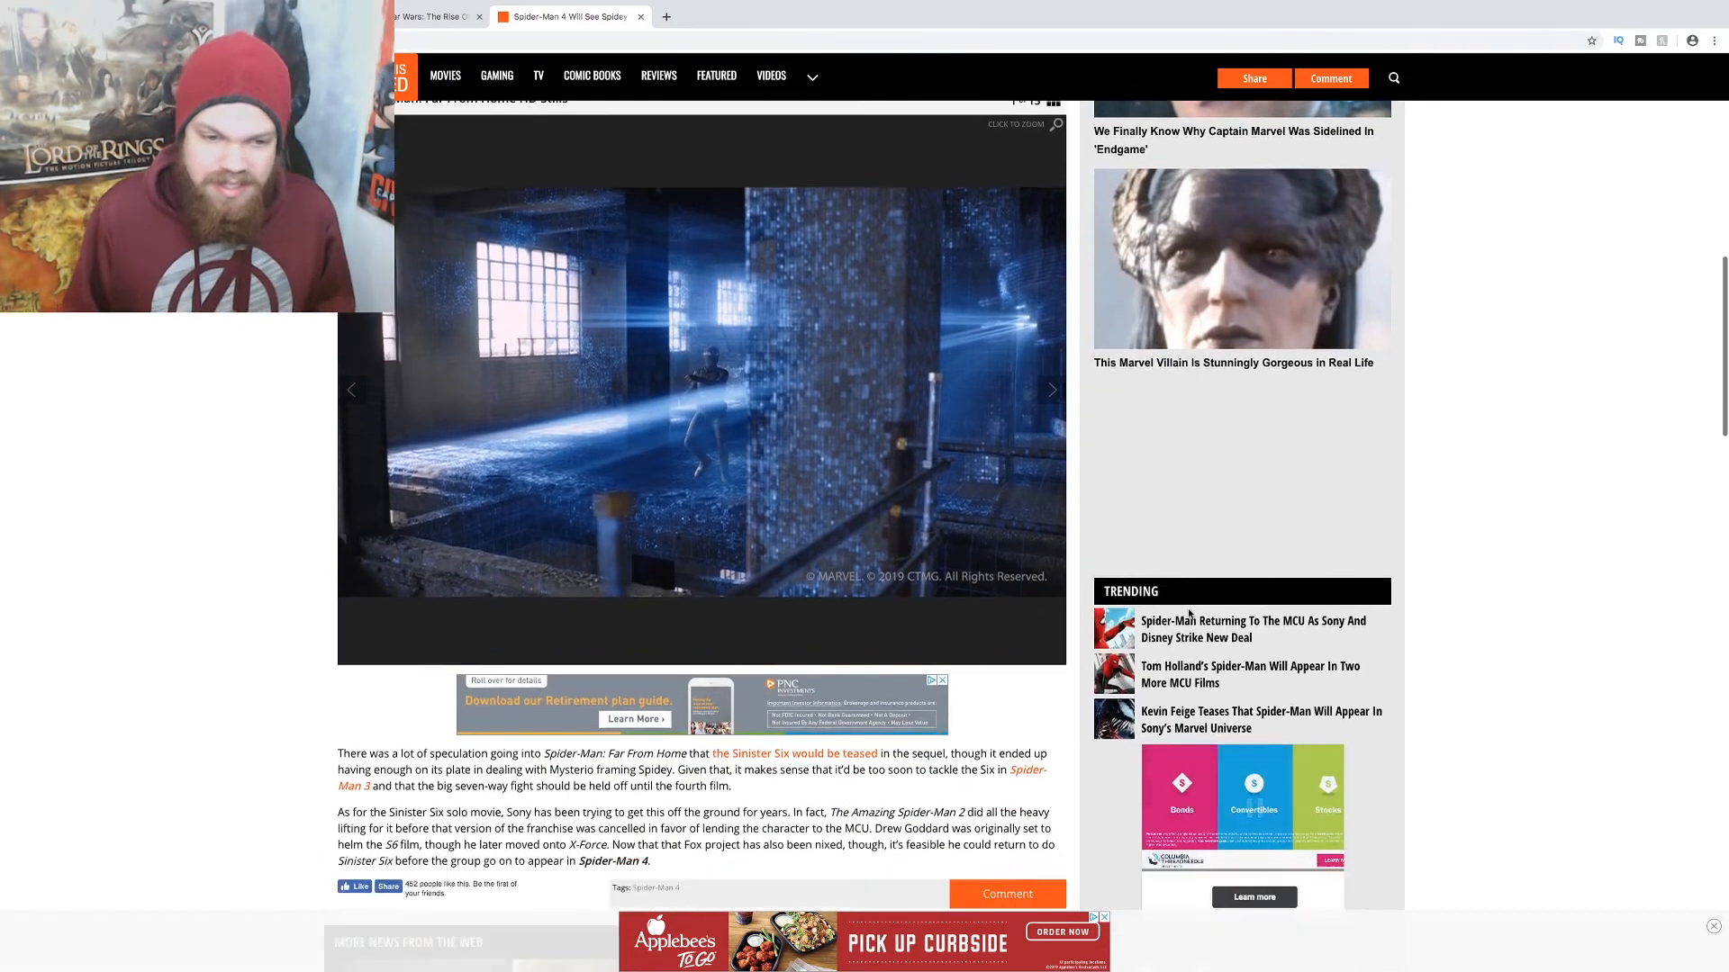
scroll("down", 3)
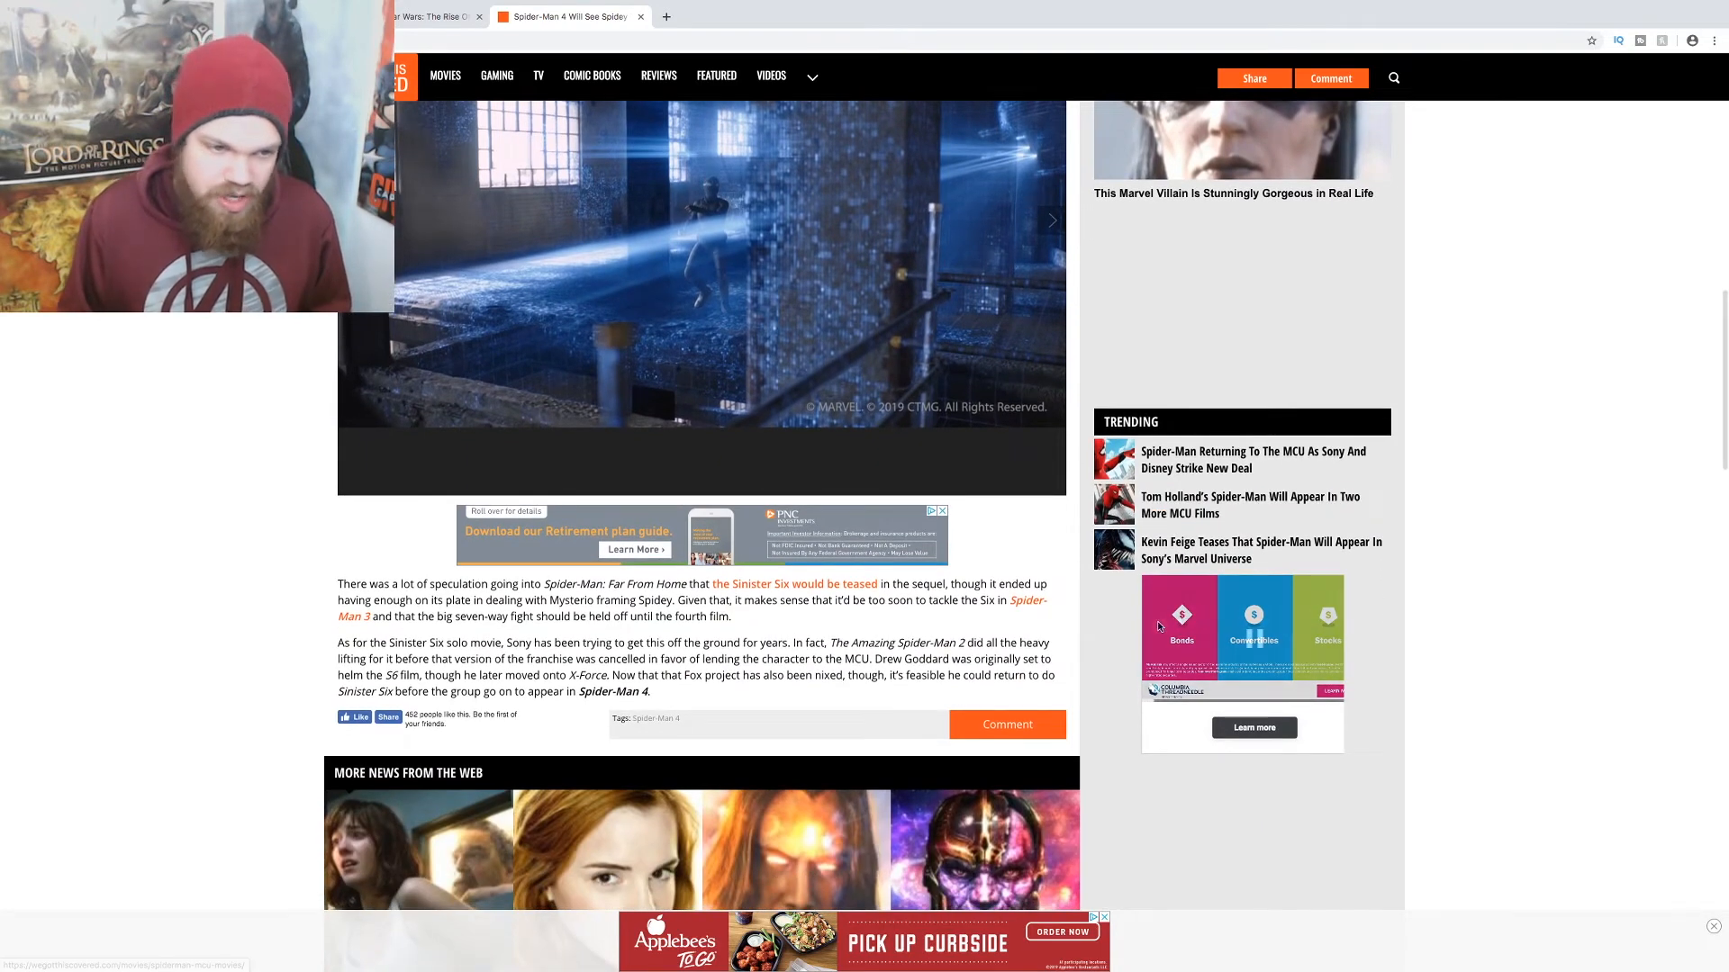
scroll("down", 3)
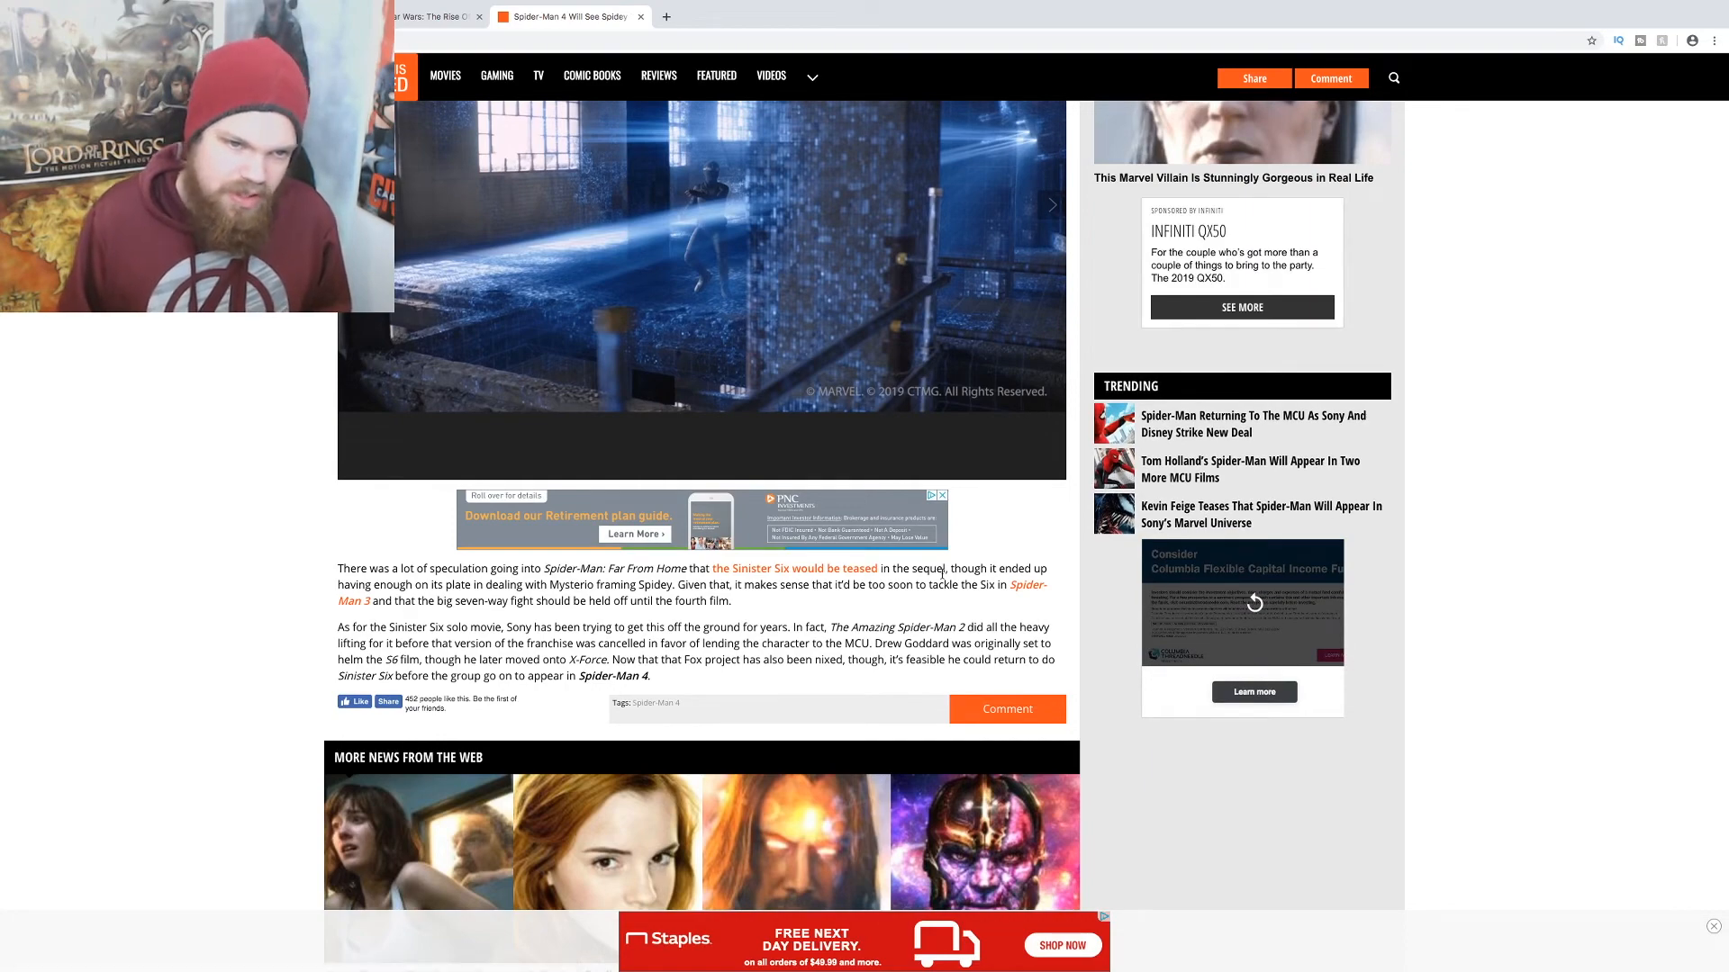
mouse_move(745, 409)
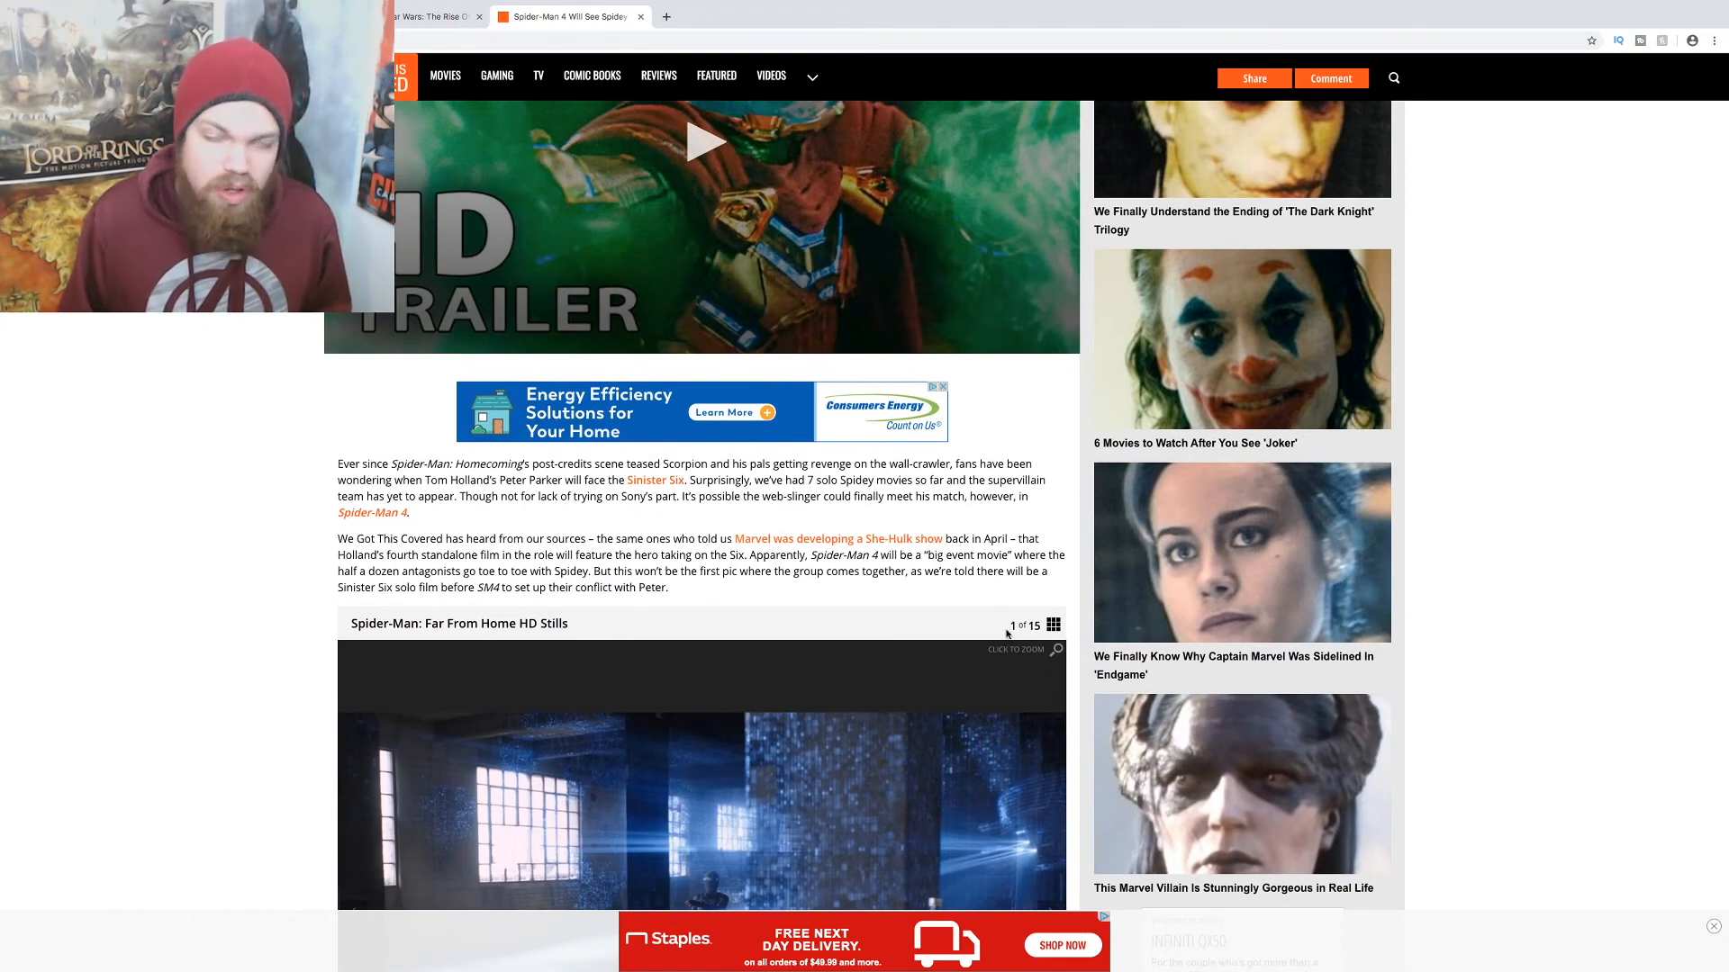
mouse_move(915, 612)
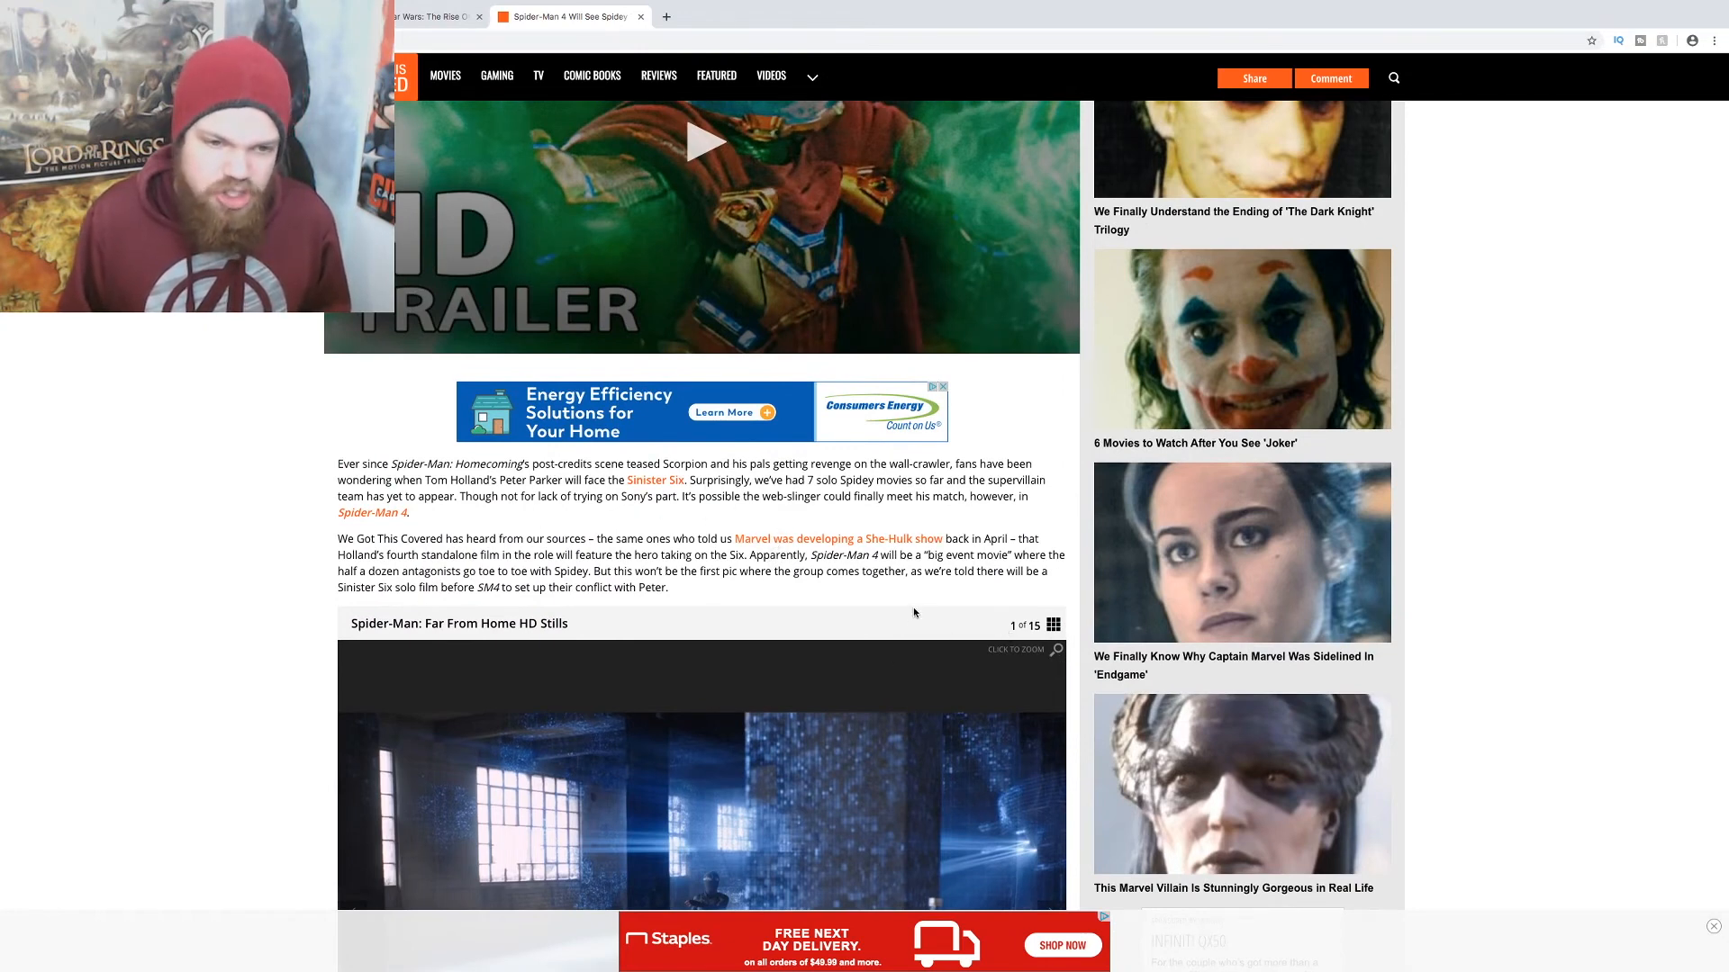